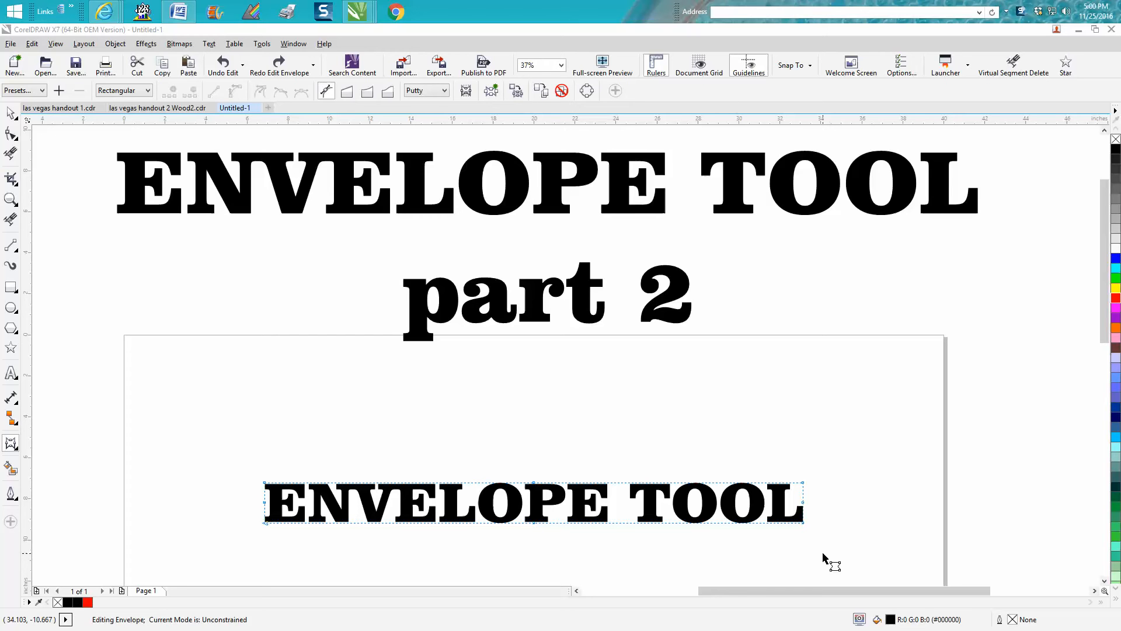
pyautogui.moveTo(840, 490)
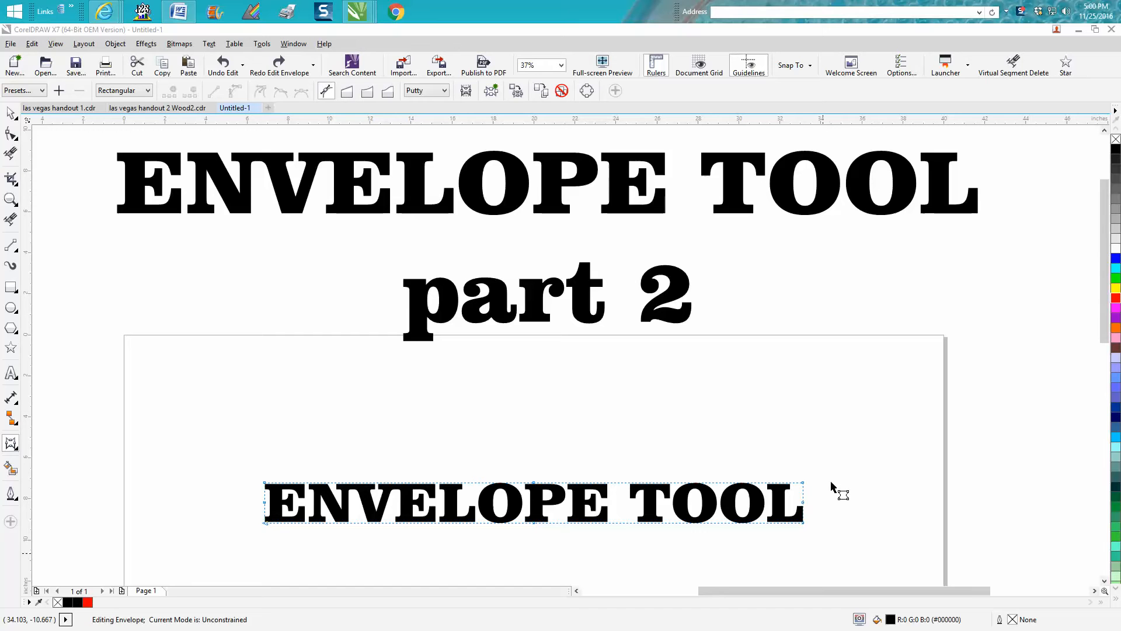
pyautogui.moveTo(780, 361)
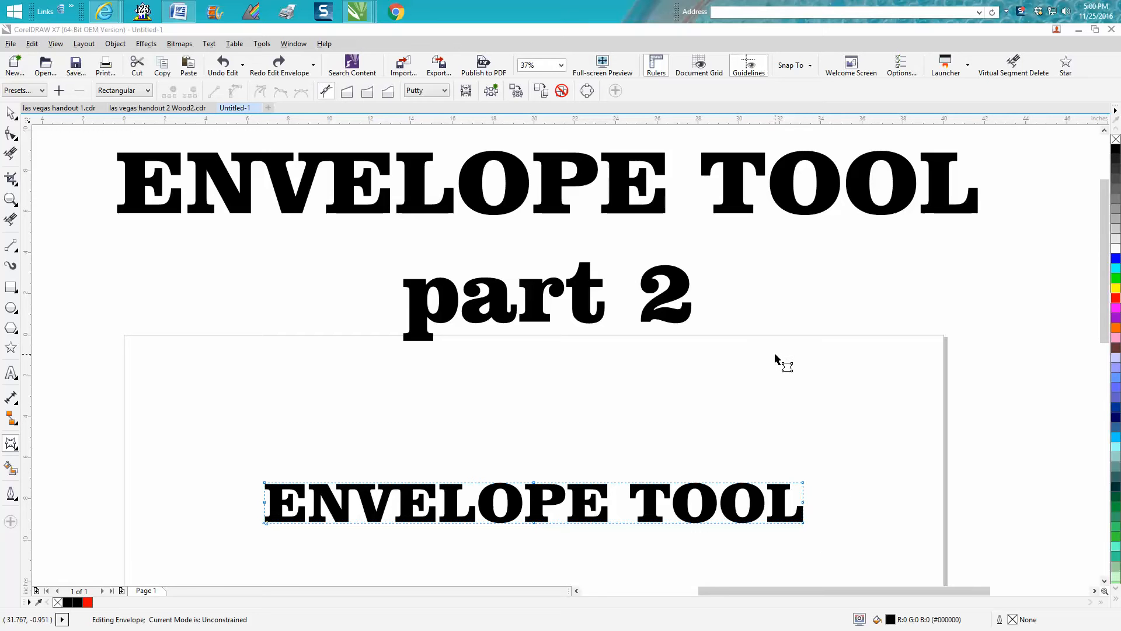
pyautogui.moveTo(601, 479)
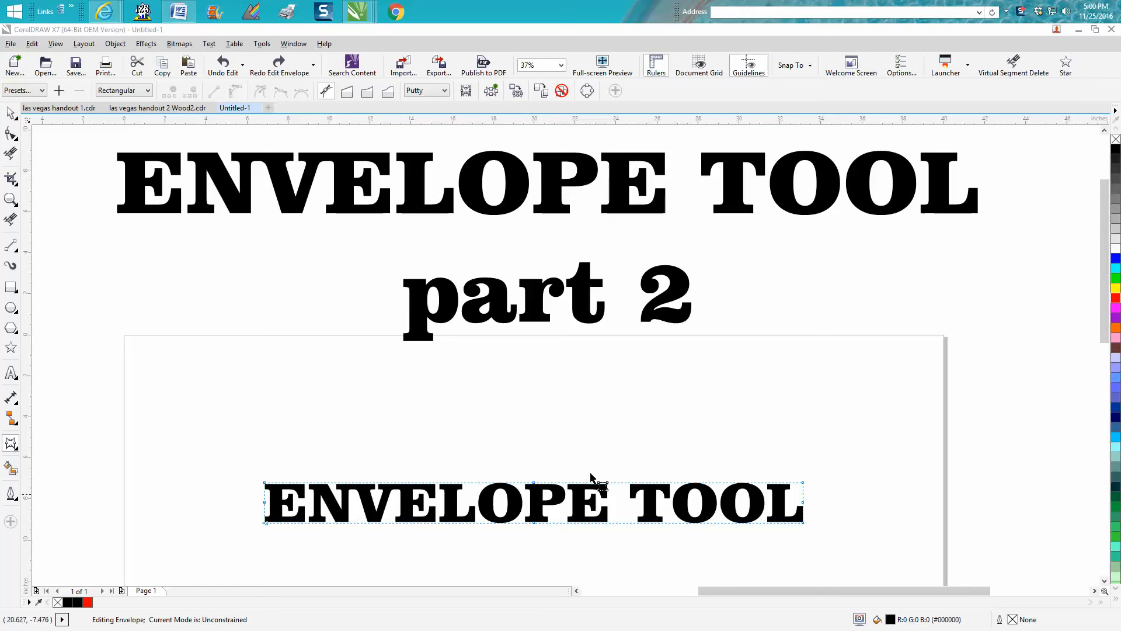
pyautogui.moveTo(518, 476)
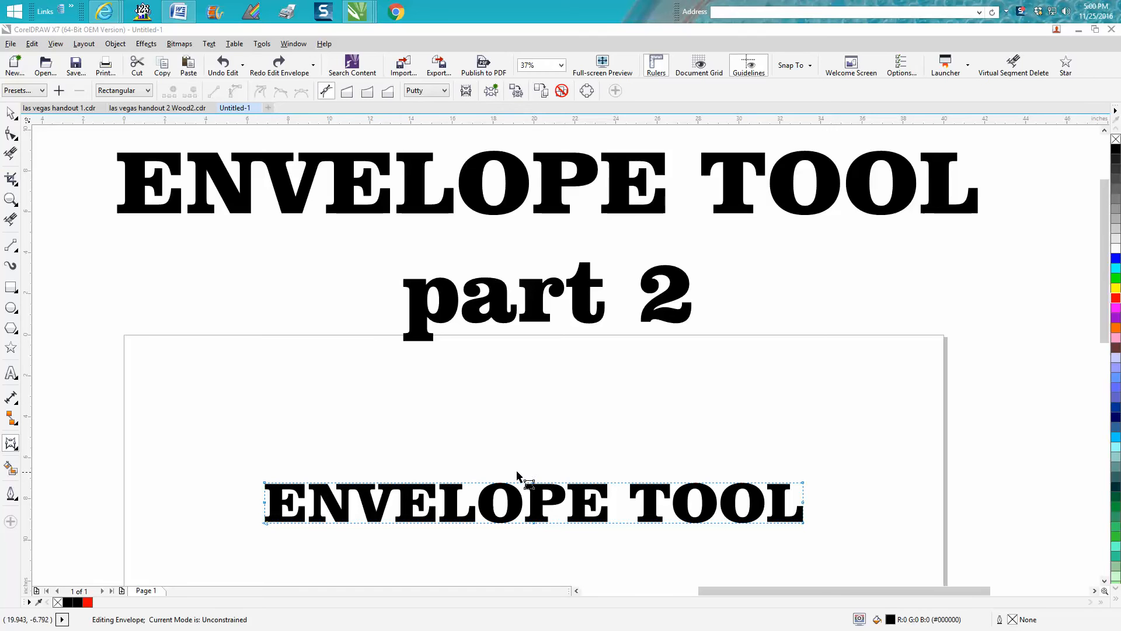
pyautogui.moveTo(543, 490)
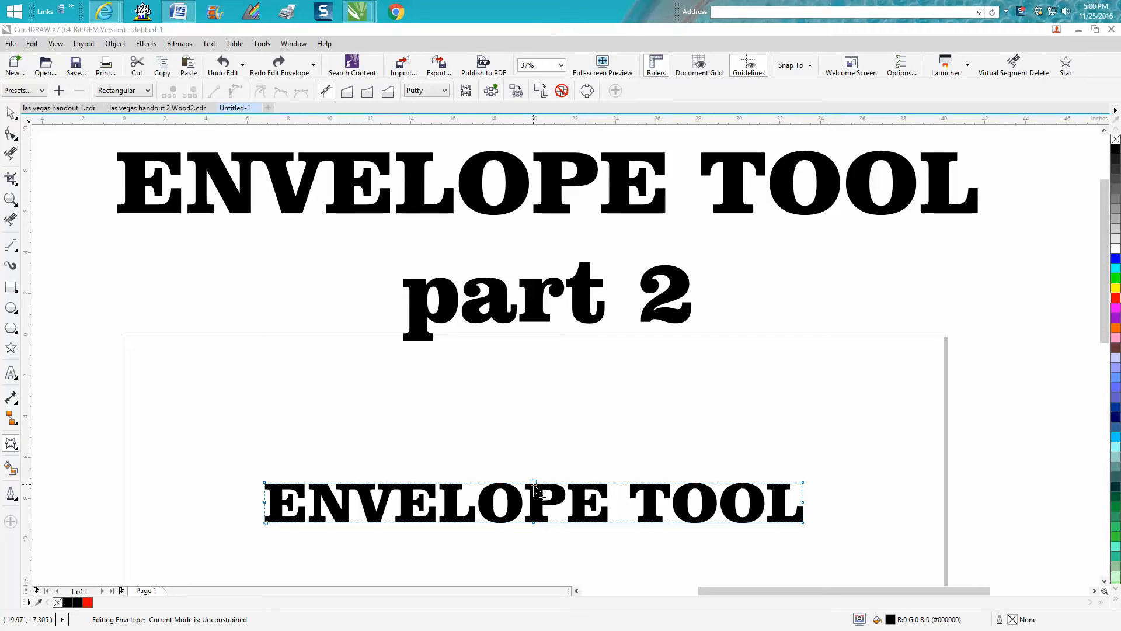
pyautogui.moveTo(537, 489)
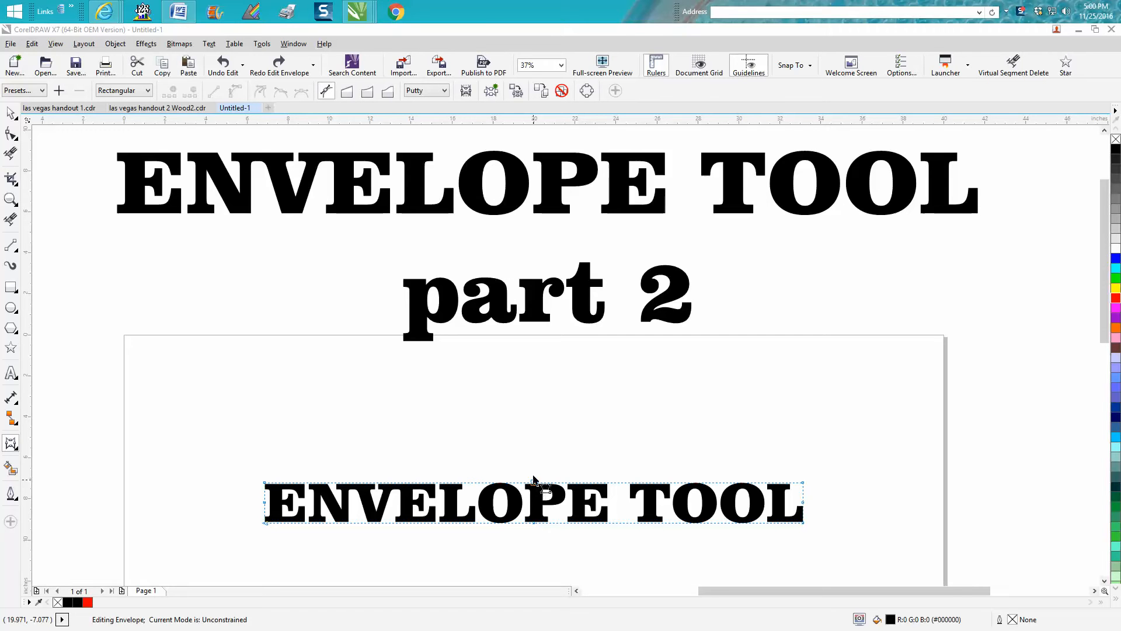
pyautogui.moveTo(526, 448)
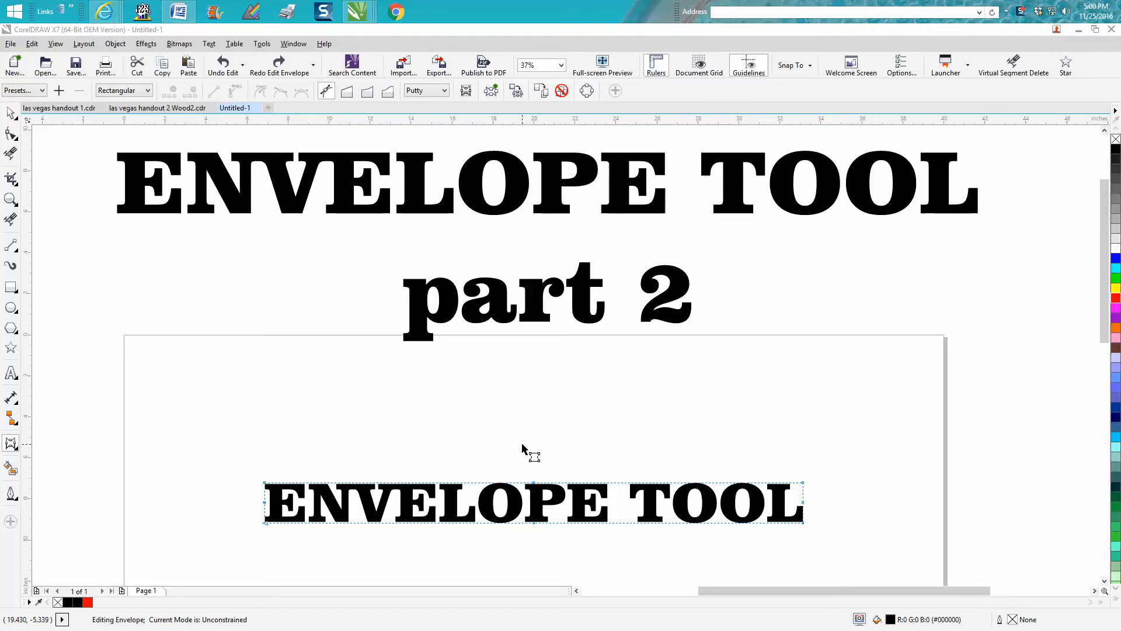
pyautogui.moveTo(527, 451)
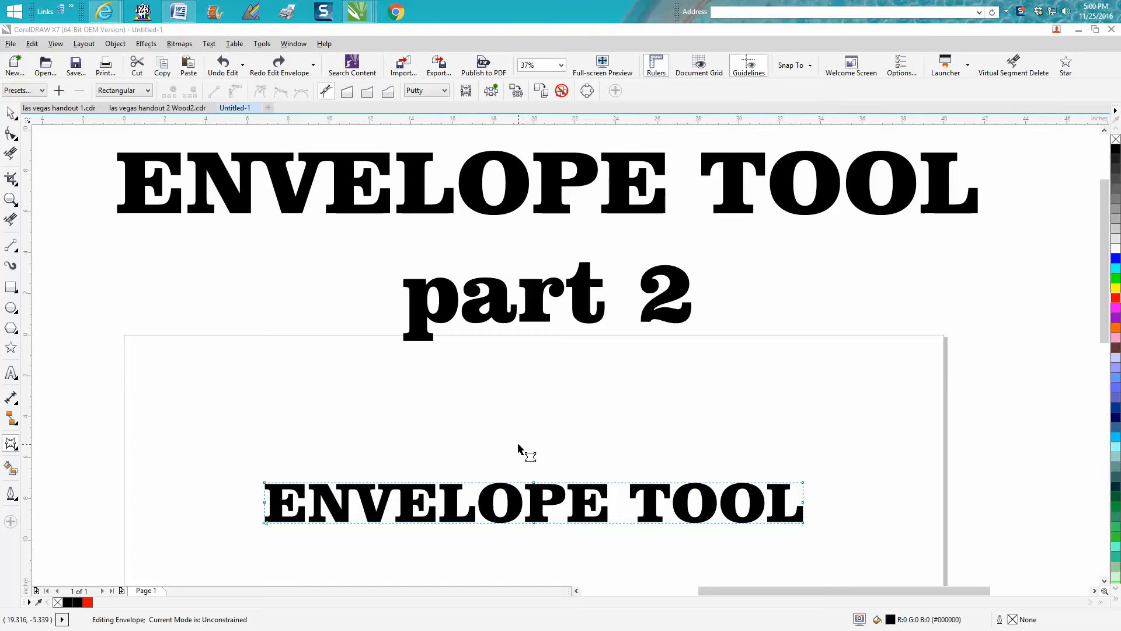
pyautogui.moveTo(408, 489)
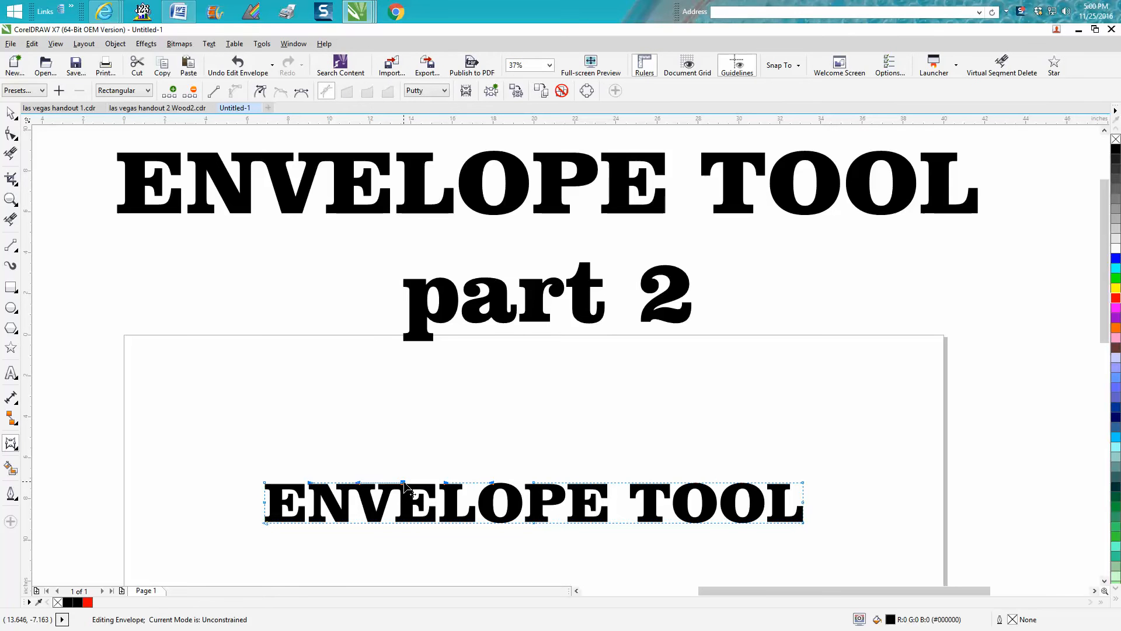
pyautogui.moveTo(694, 529)
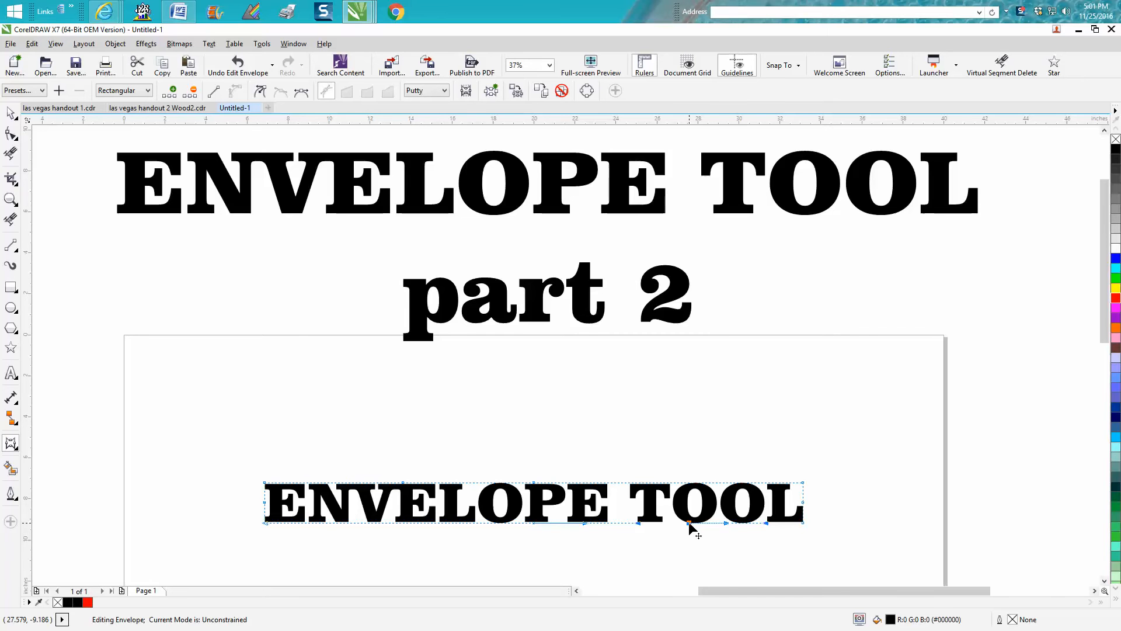
pyautogui.moveTo(695, 542)
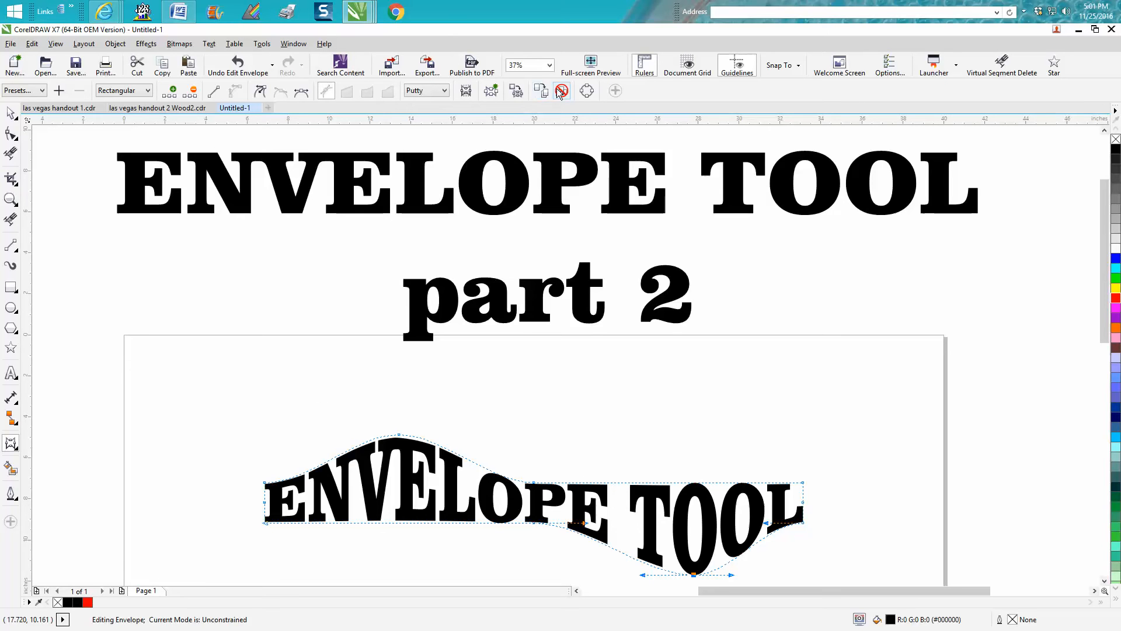
# Undo the wavy envelope edit, redo it, then undo again so ENVELOPE is flat while TOOL stays arched.
pyautogui.click(240, 65)
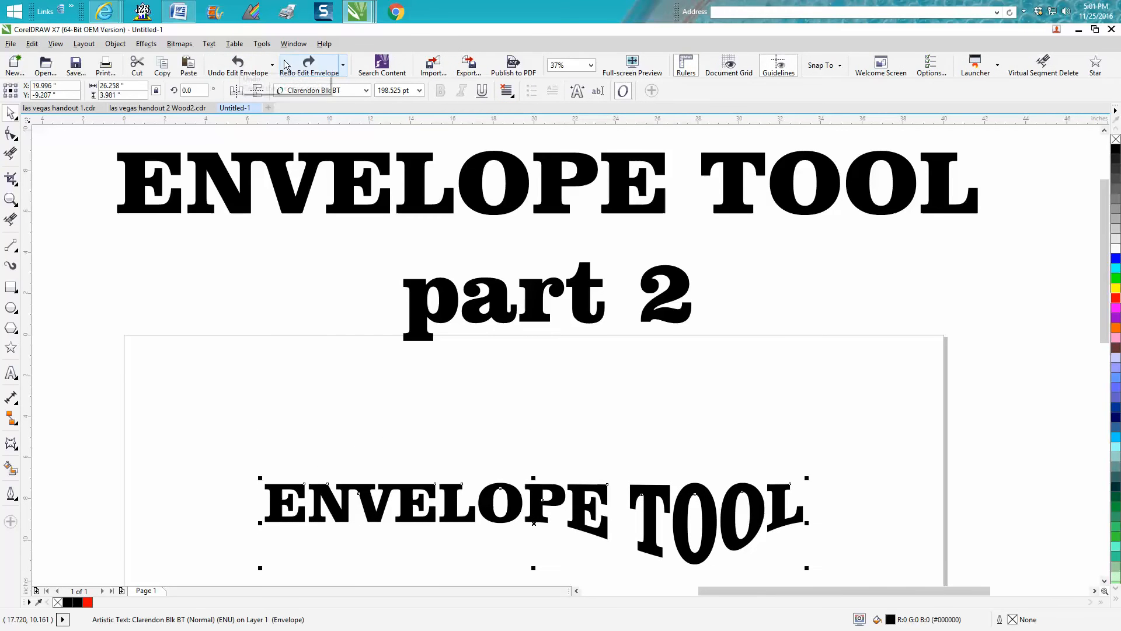
pyautogui.click(308, 64)
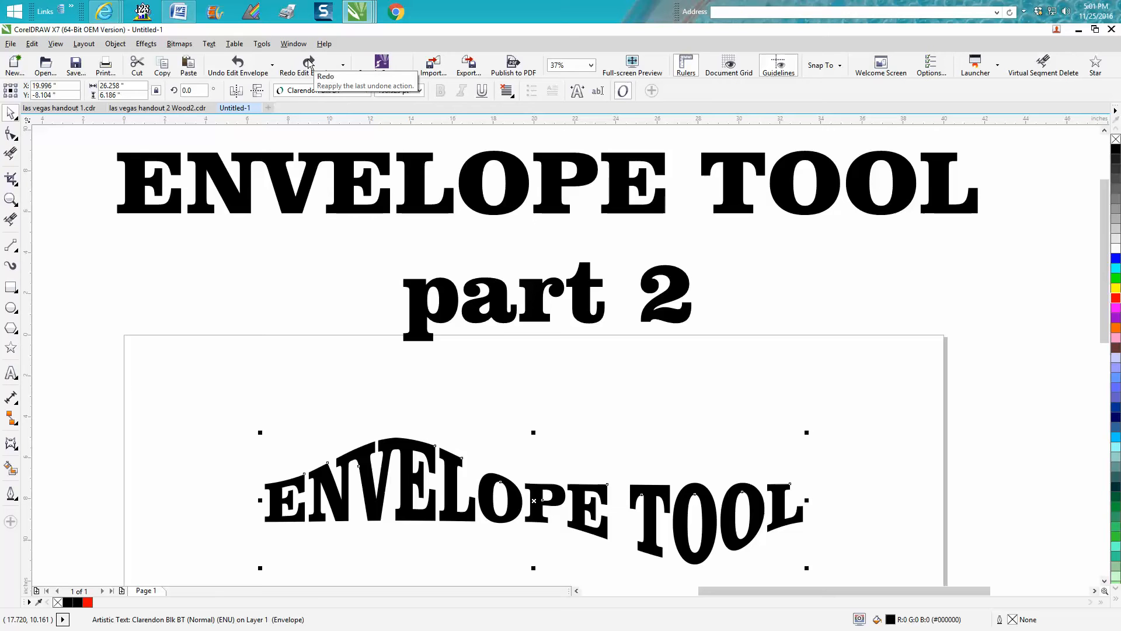
pyautogui.click(237, 65)
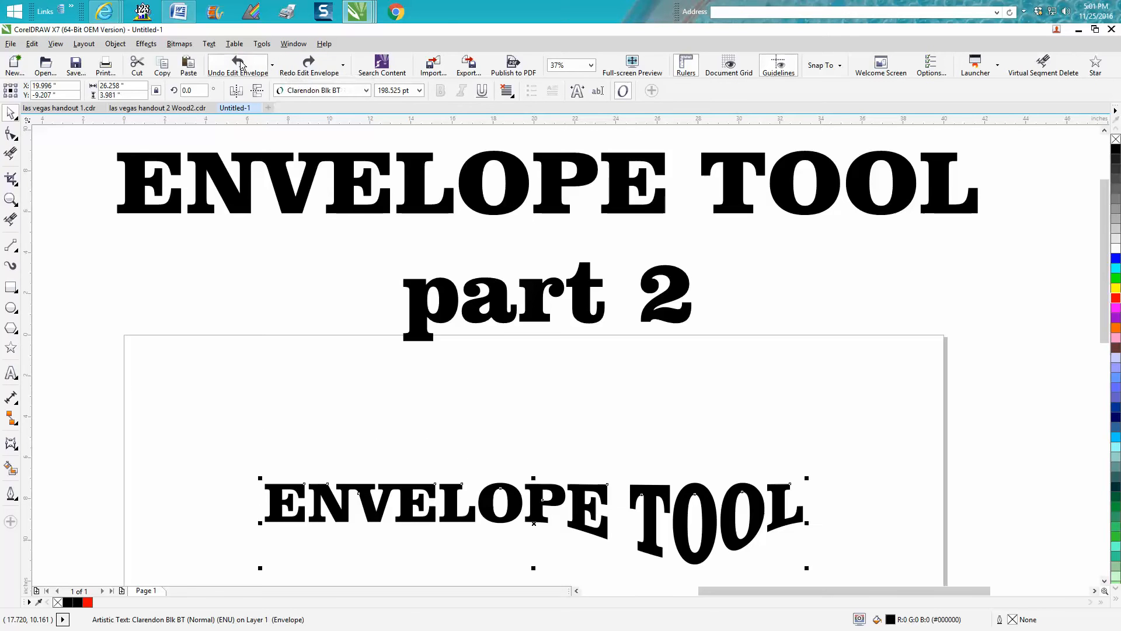
# Undo the remaining distortion and set the ENVELOPE TOOL envelope to straight-line mode for a diamond shape.
pyautogui.click(226, 65)
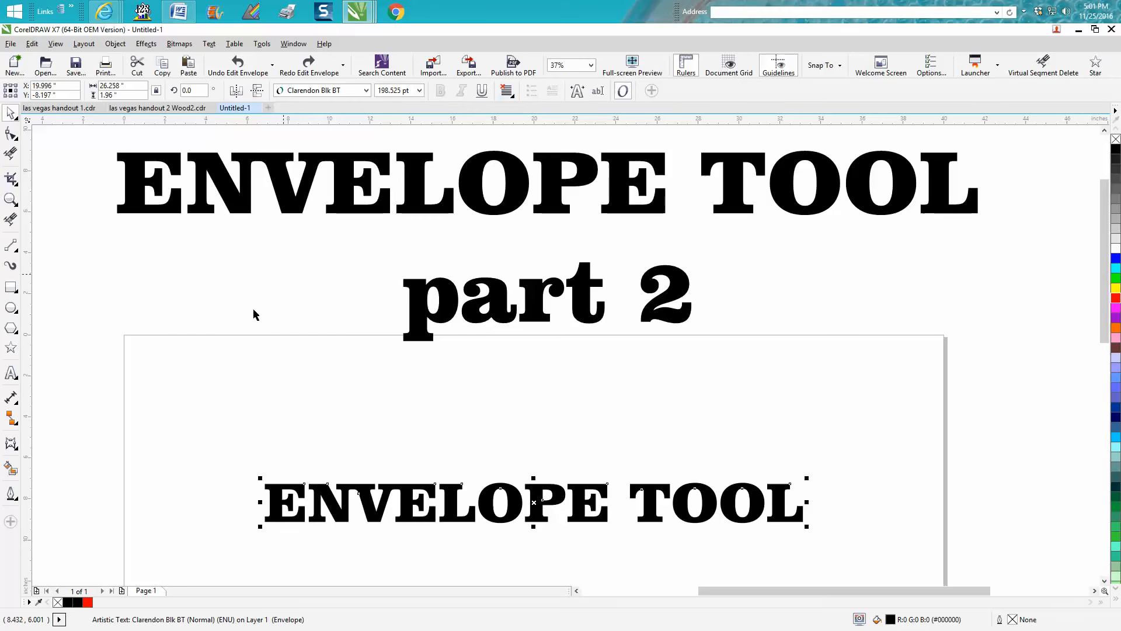
pyautogui.click(11, 443)
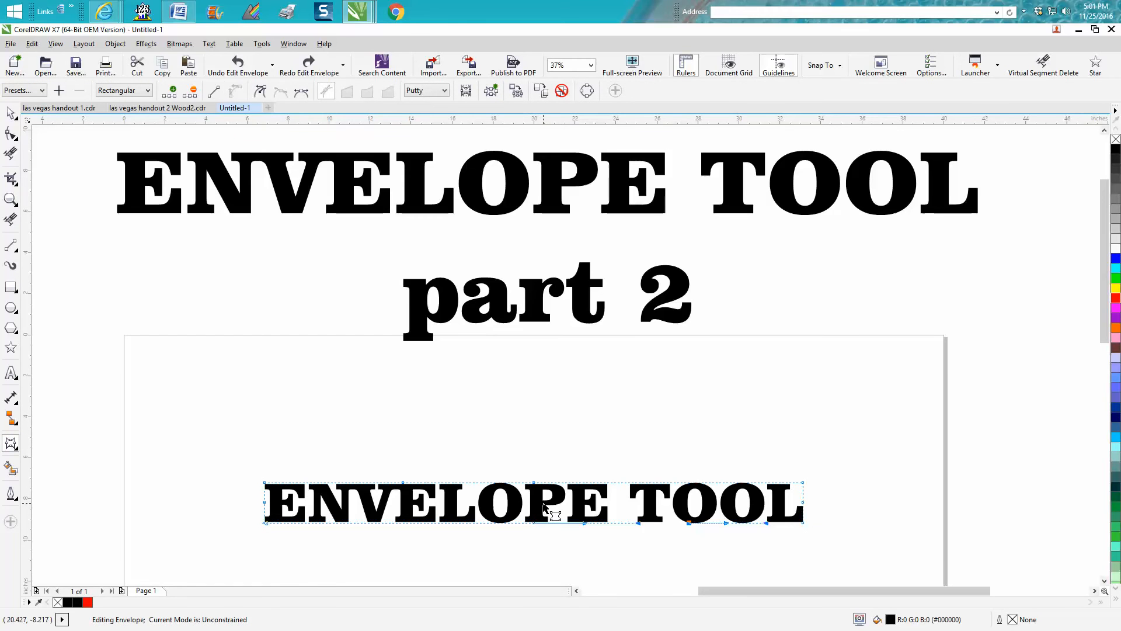
pyautogui.moveTo(694, 533)
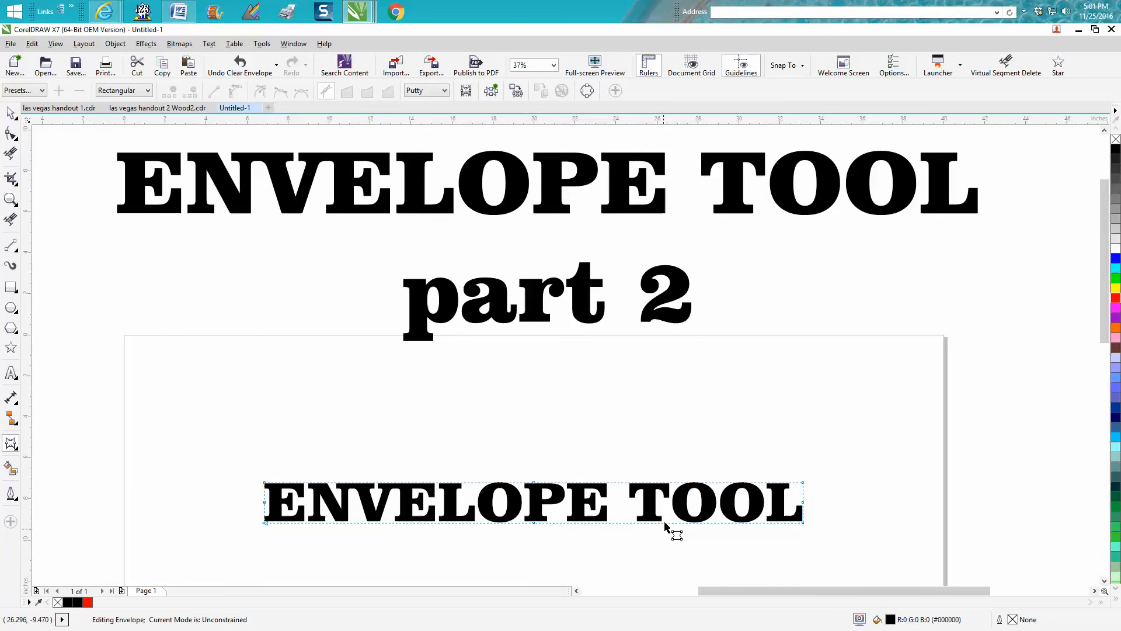
pyautogui.moveTo(536, 489)
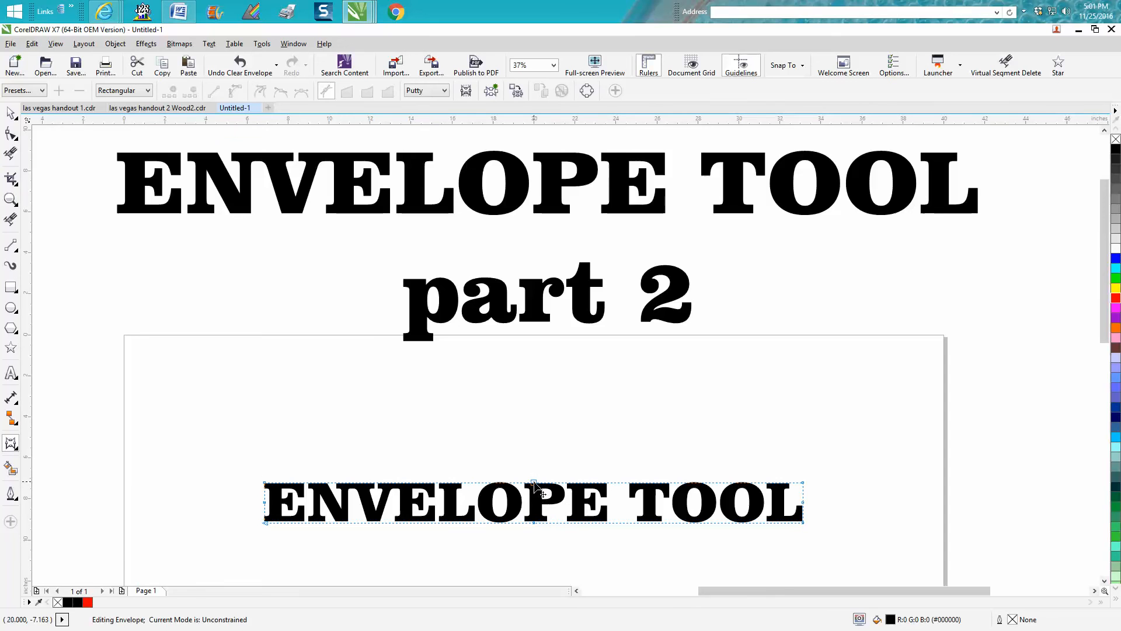
pyautogui.moveTo(536, 489)
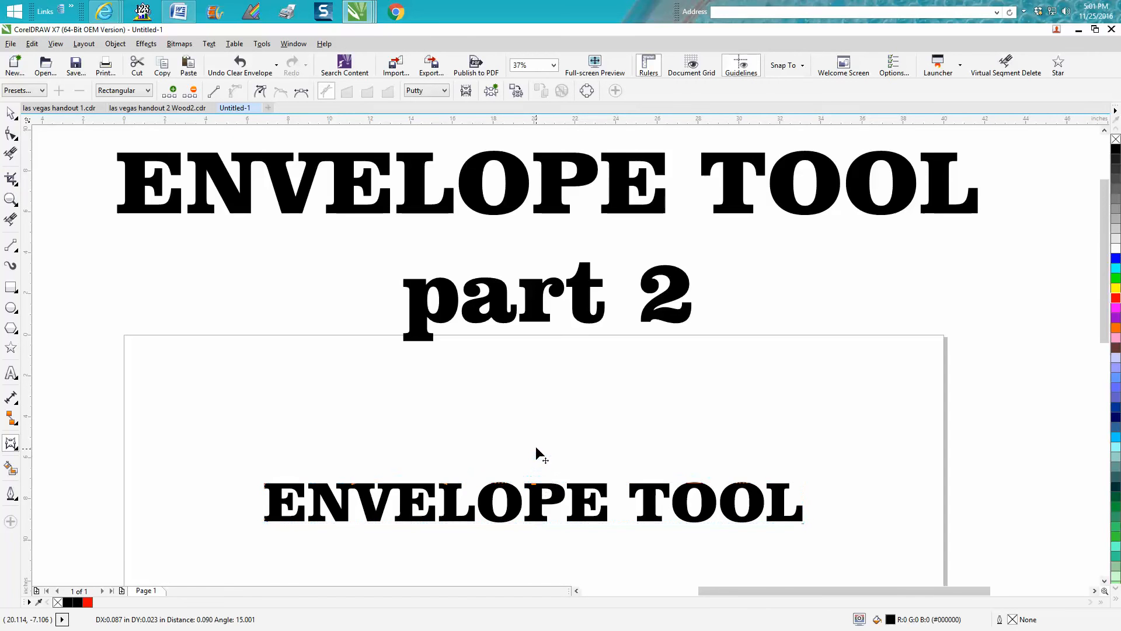
pyautogui.click(366, 91)
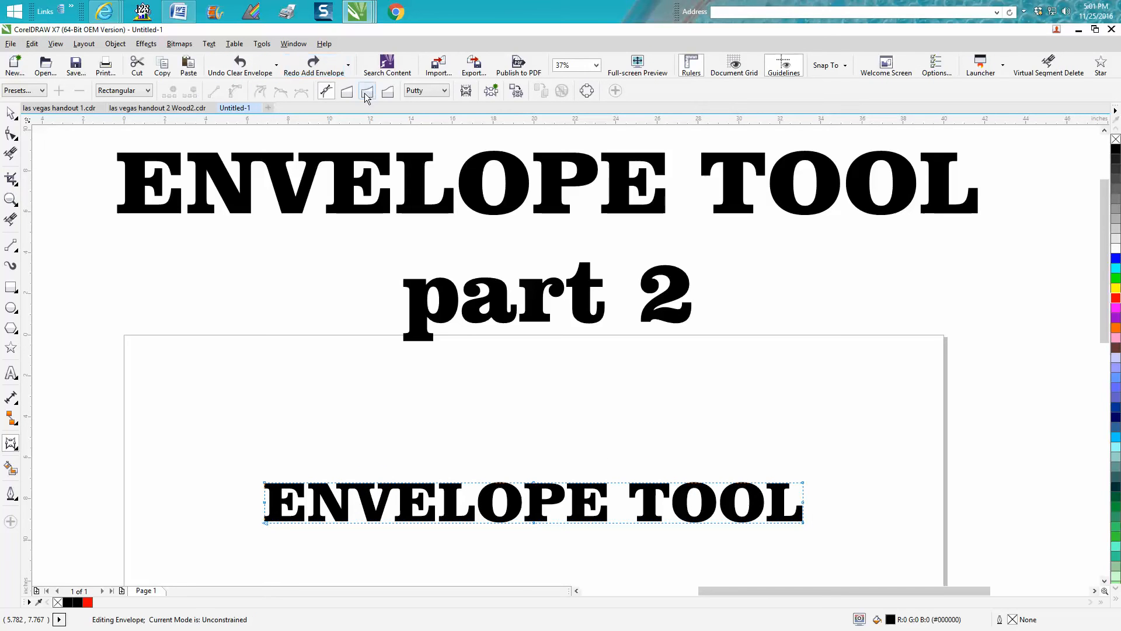
pyautogui.click(367, 92)
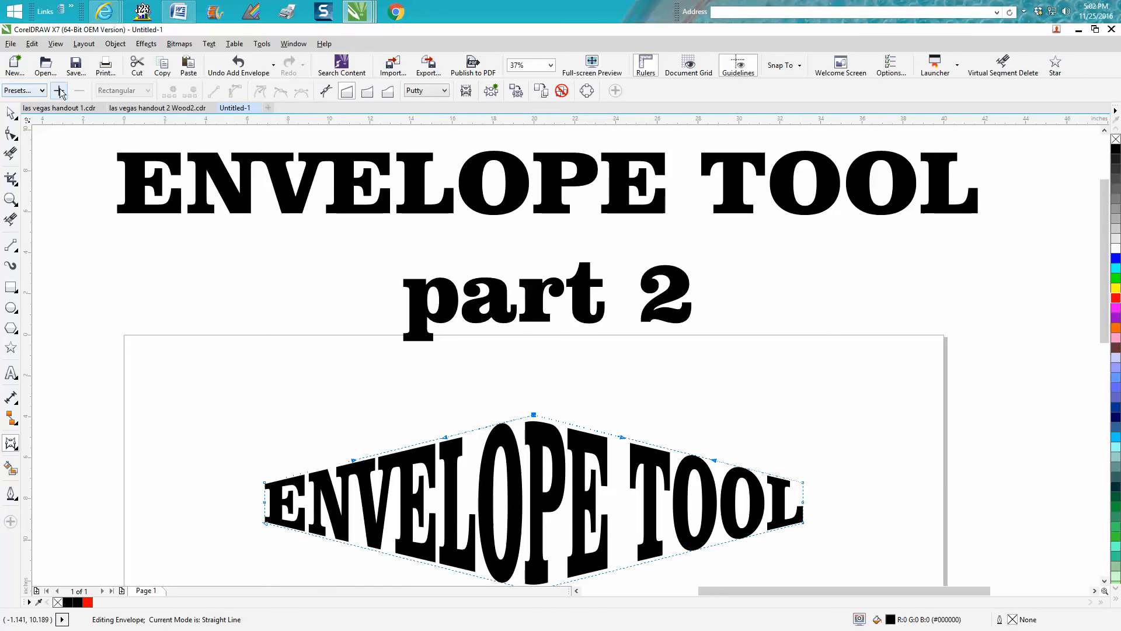
# Save the current envelope shape as a preset named mine2.
pyautogui.click(60, 91)
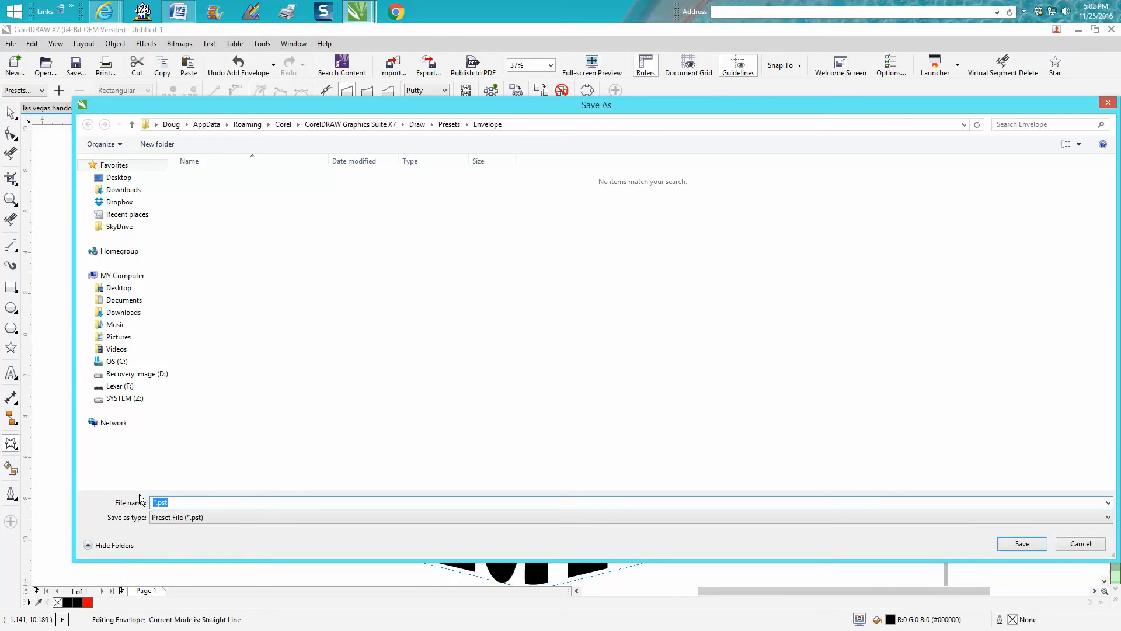
pyautogui.write('m')
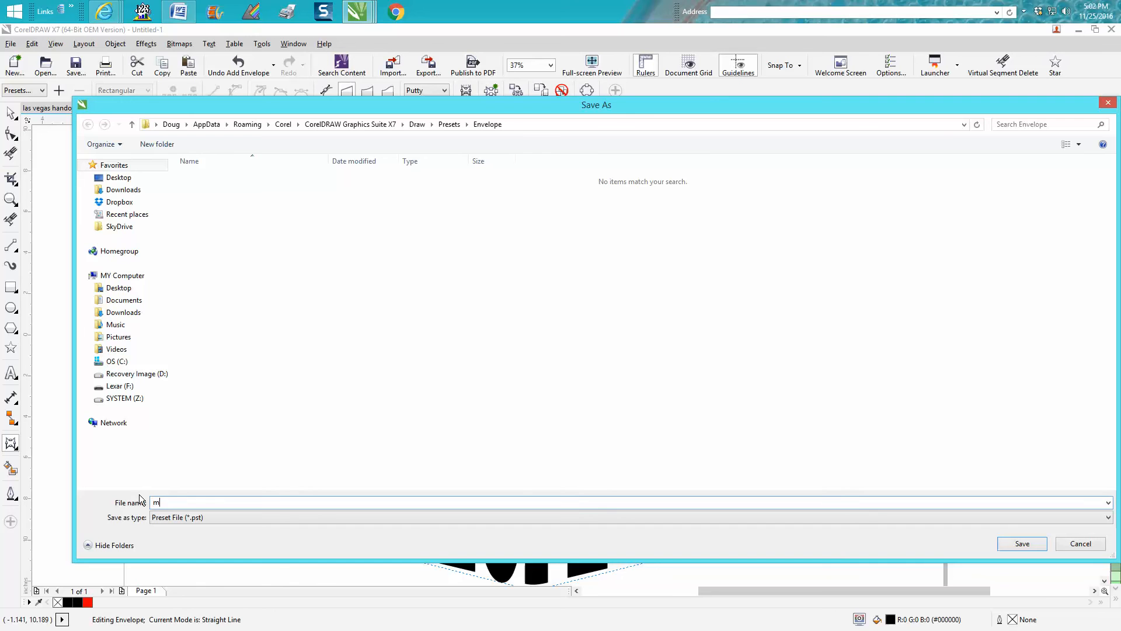
pyautogui.write('ine2')
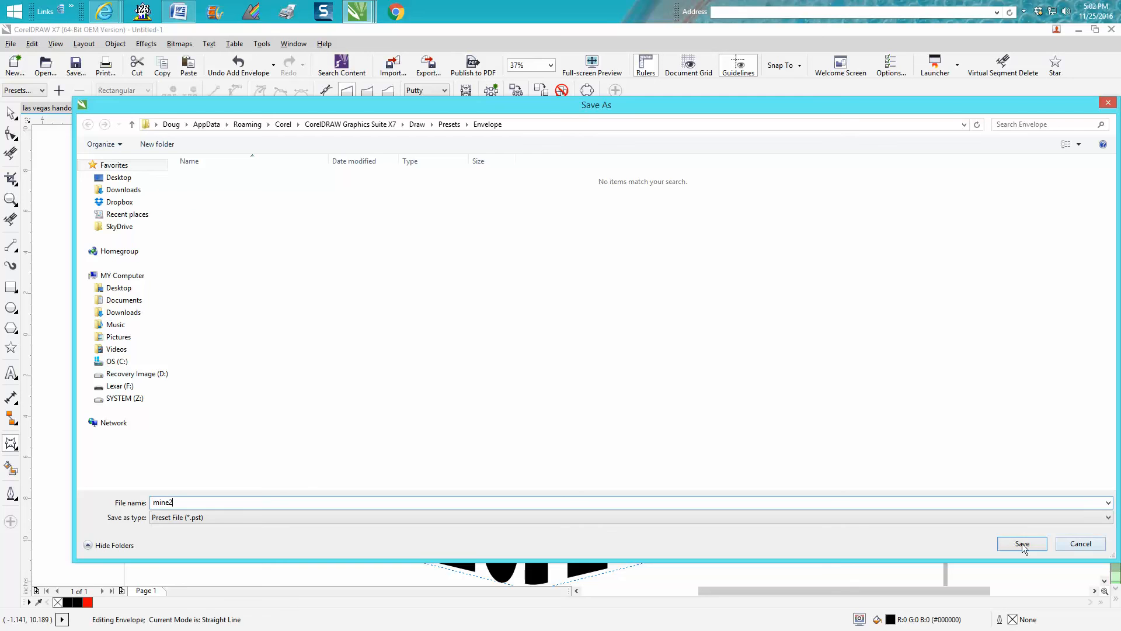
pyautogui.click(1021, 543)
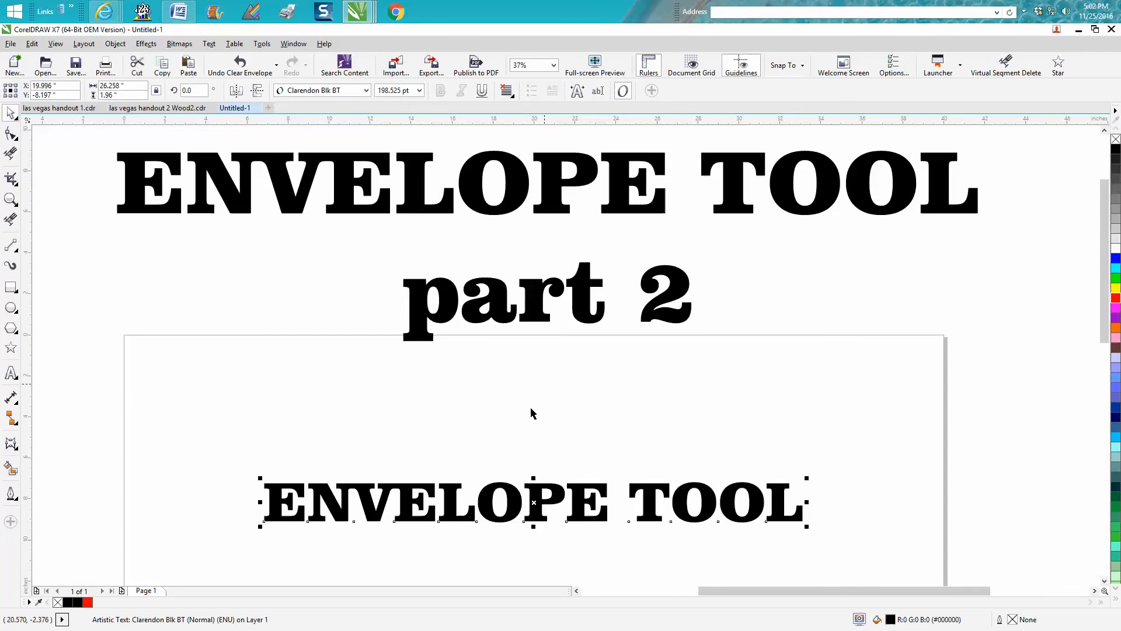
# Apply the saved mine2 preset so ENVELOPE TOOL bends into a shallow arc.
pyautogui.click(11, 442)
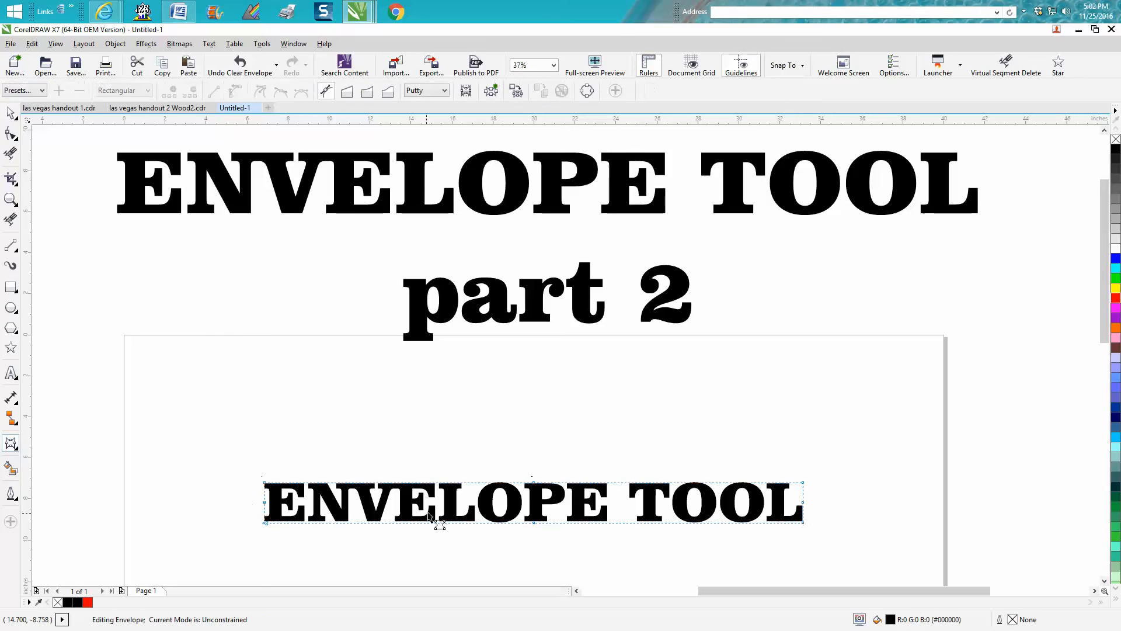
pyautogui.click(42, 90)
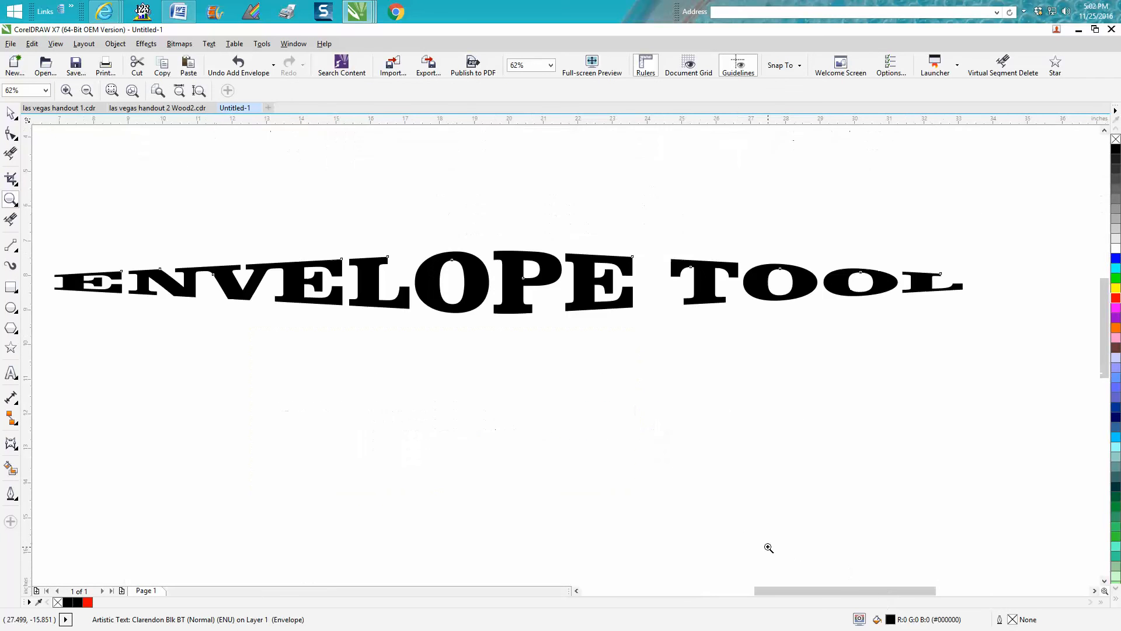
pyautogui.moveTo(582, 416)
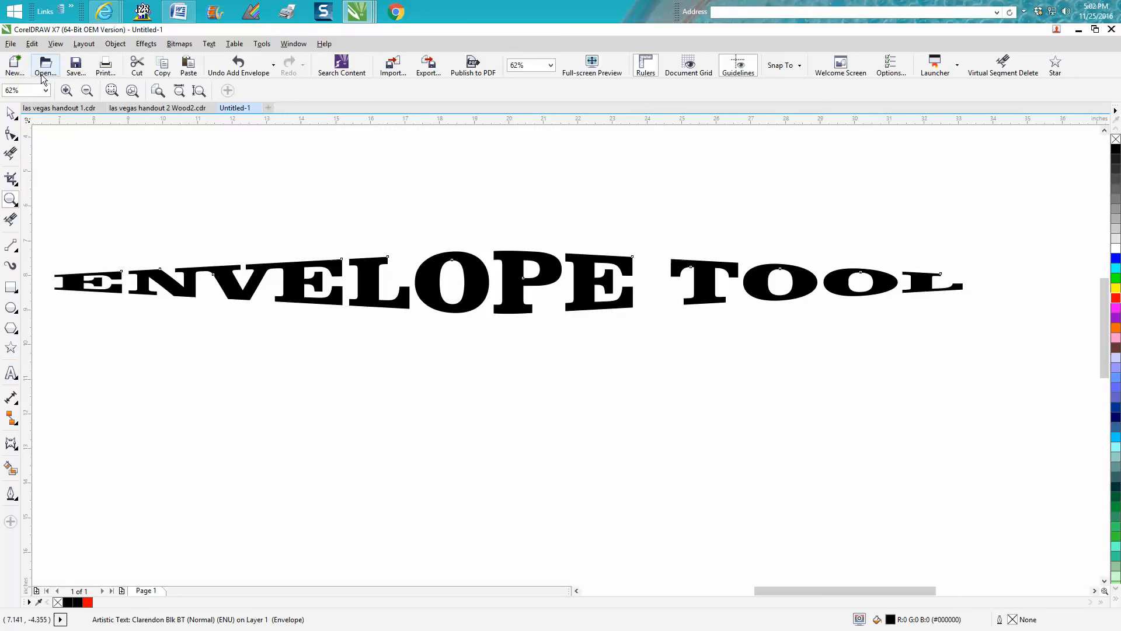
pyautogui.click(45, 90)
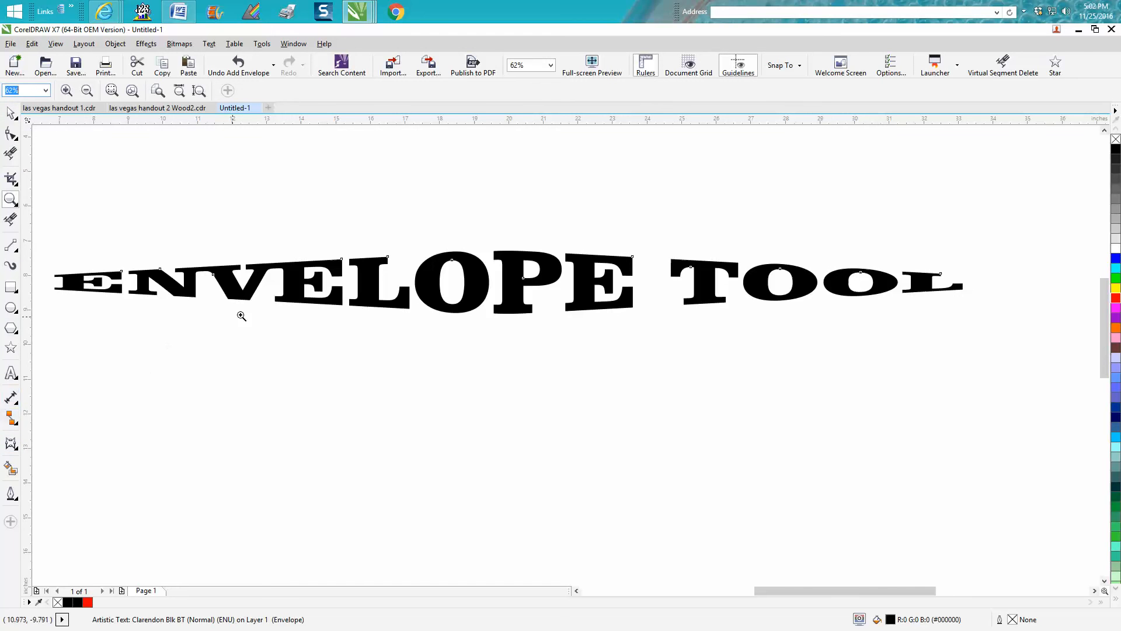
# Try the Circular preset on the text, then undo it.
pyautogui.click(10, 444)
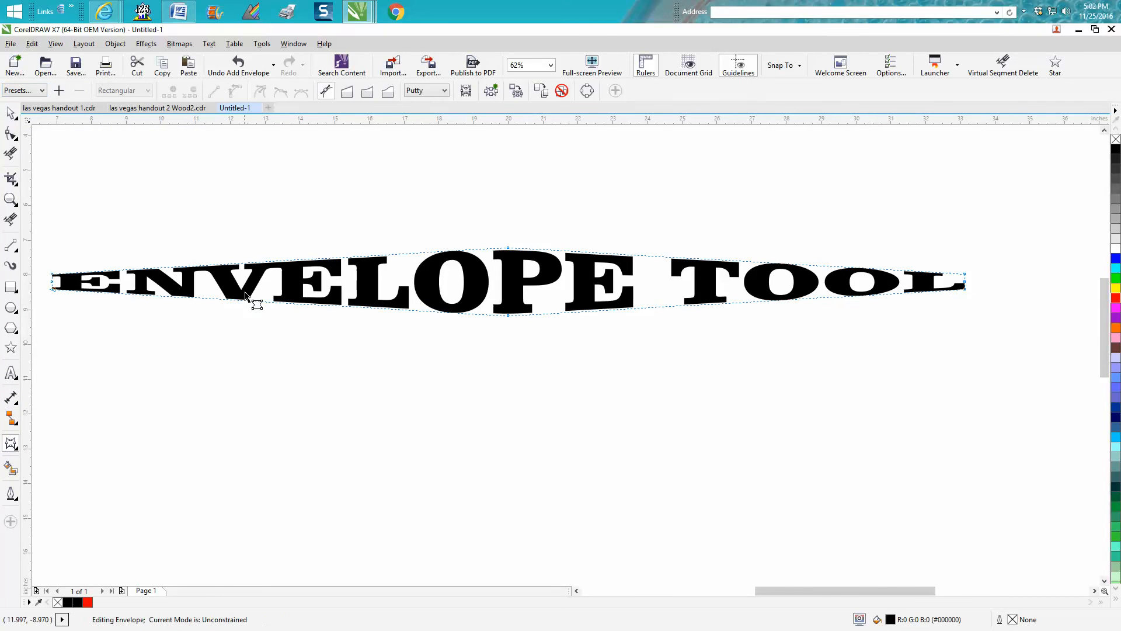
pyautogui.click(41, 93)
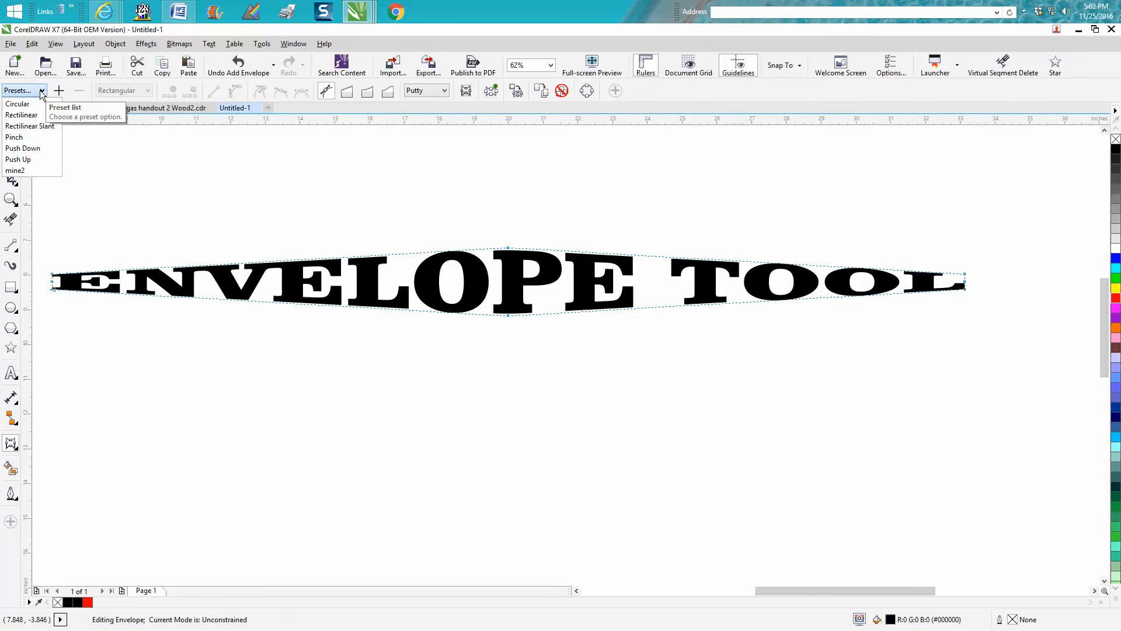
pyautogui.moveTo(33, 149)
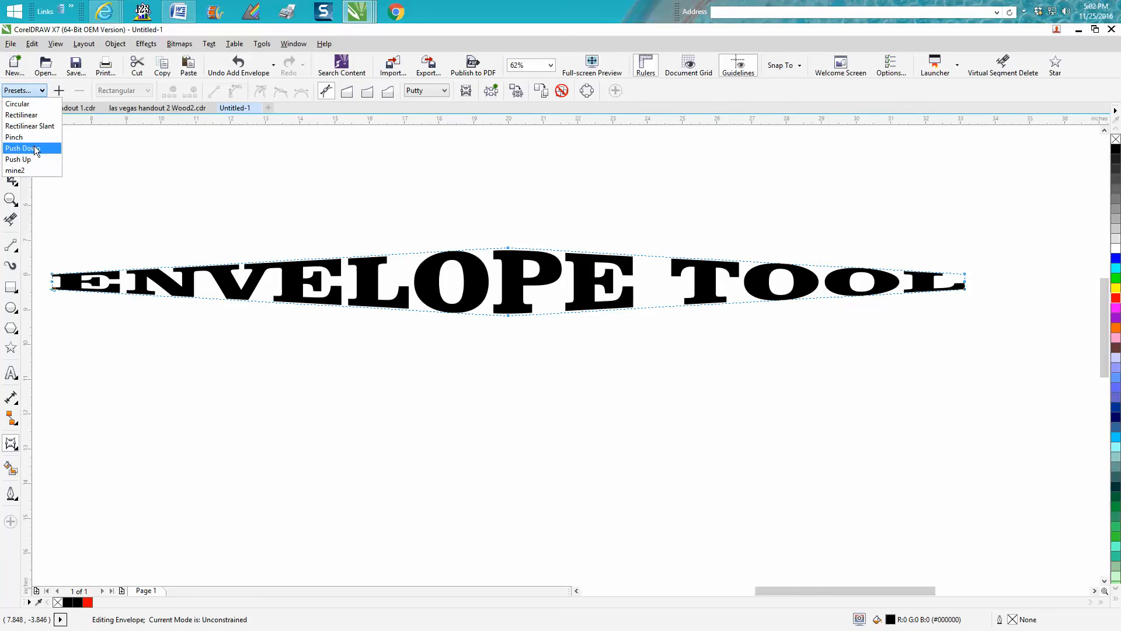
pyautogui.moveTo(17, 104)
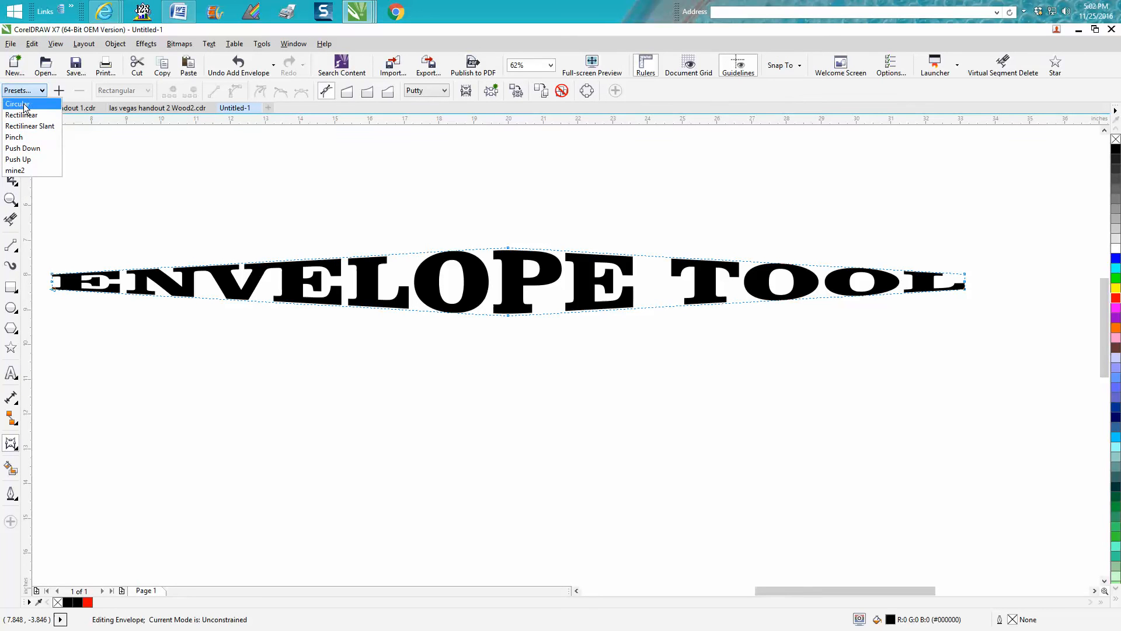
pyautogui.moveTo(15, 104)
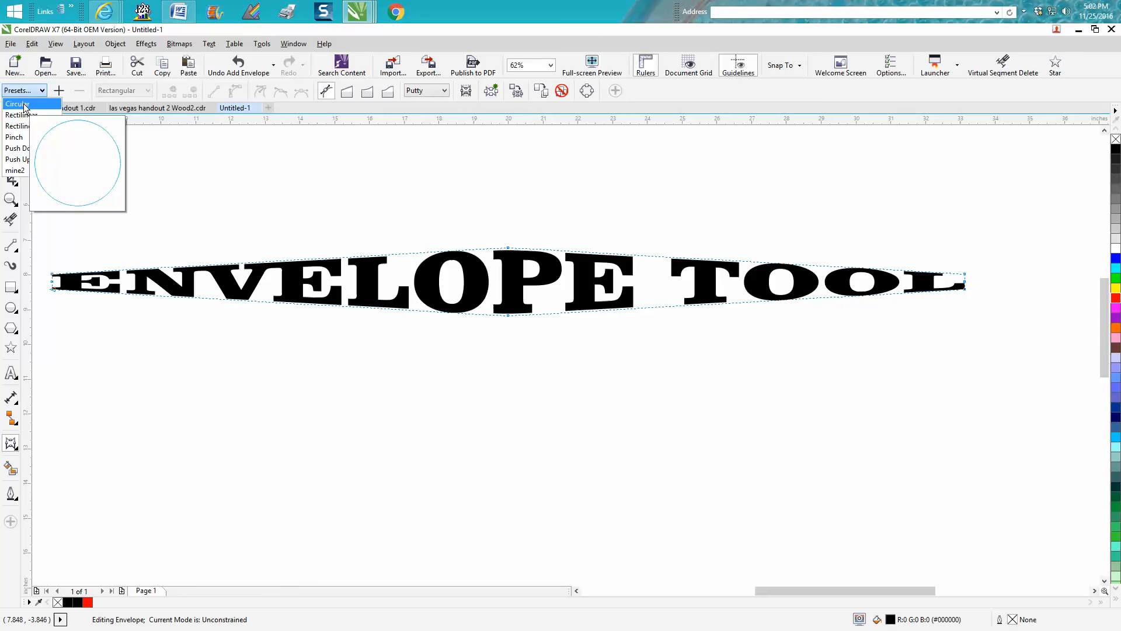
pyautogui.click(21, 104)
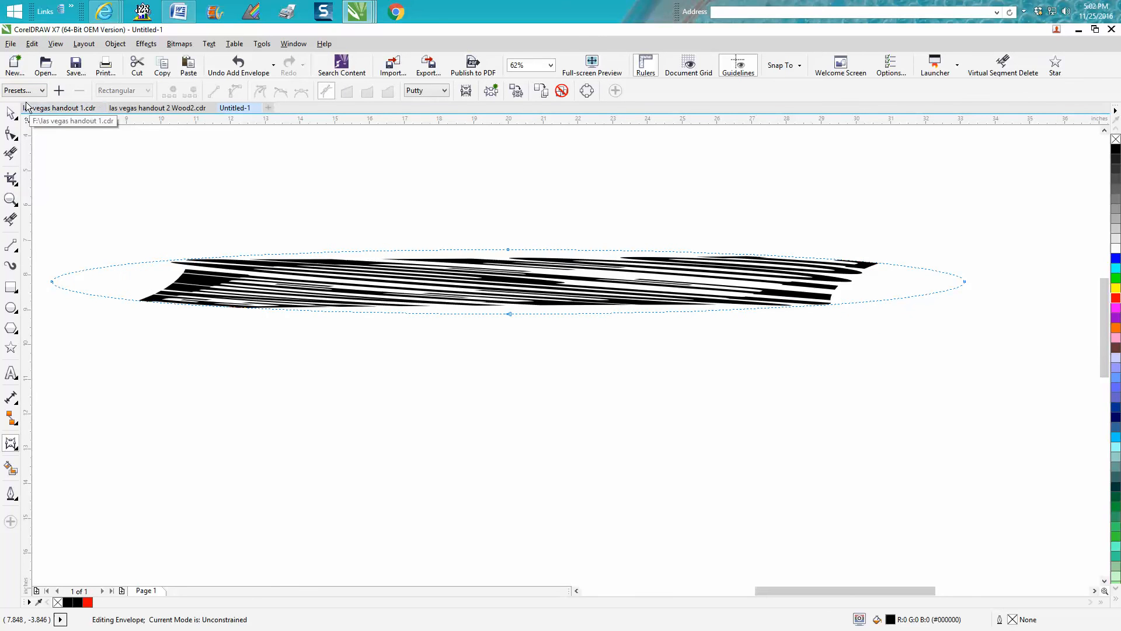
pyautogui.click(237, 64)
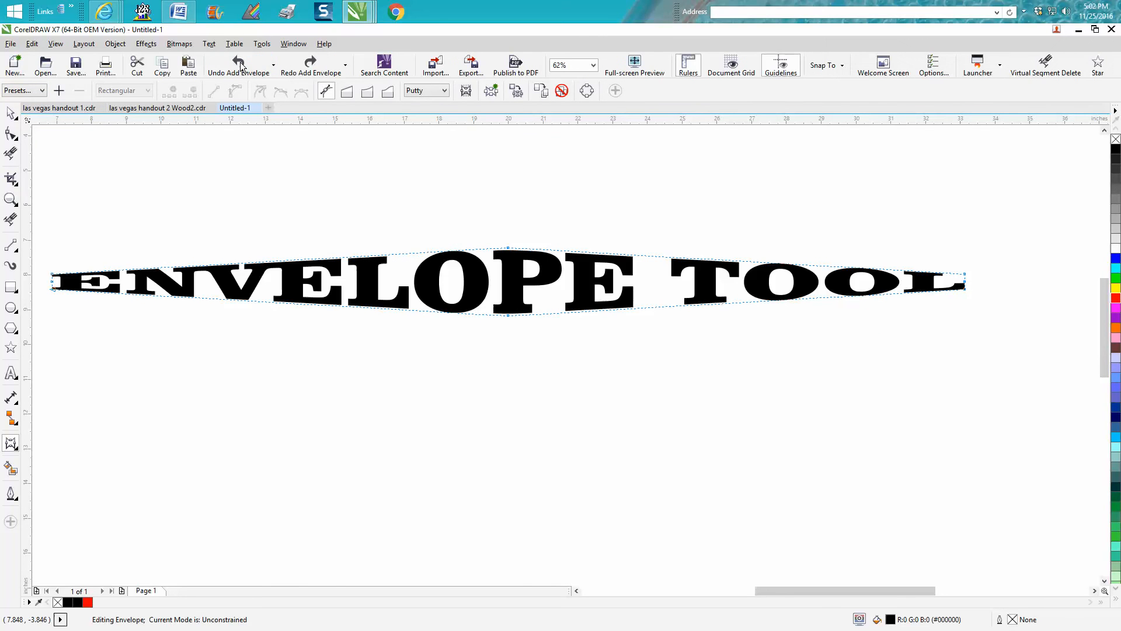
pyautogui.moveTo(521, 296)
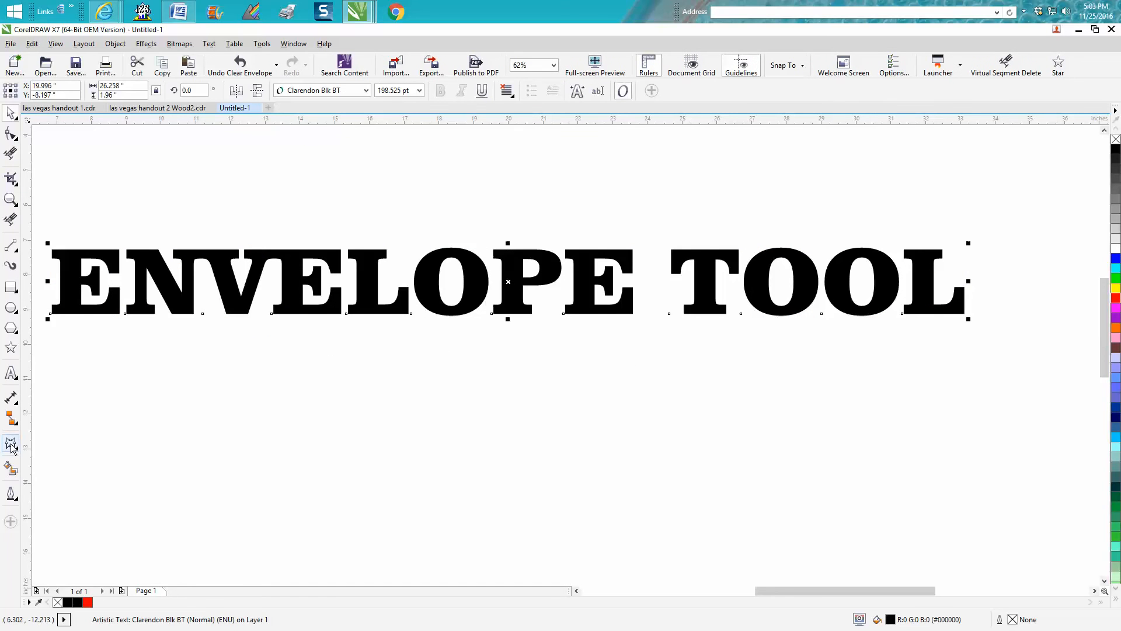
# Reshape ENVELOPE TOOL with a double-arc envelope, raising its top-left corner into a wave.
pyautogui.click(12, 444)
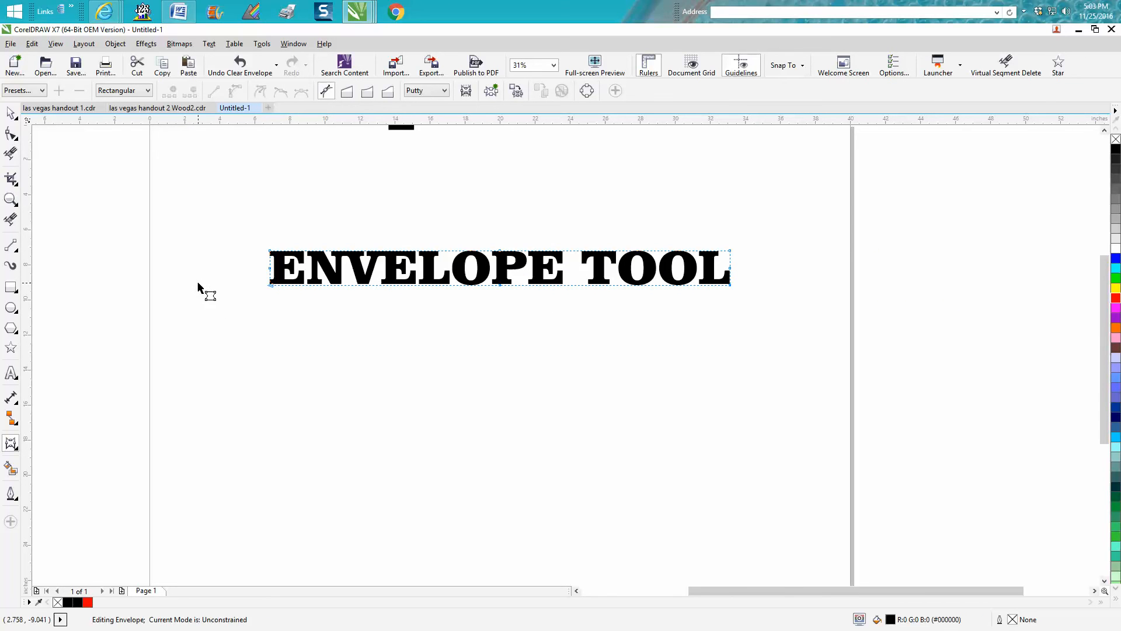
pyautogui.moveTo(501, 293)
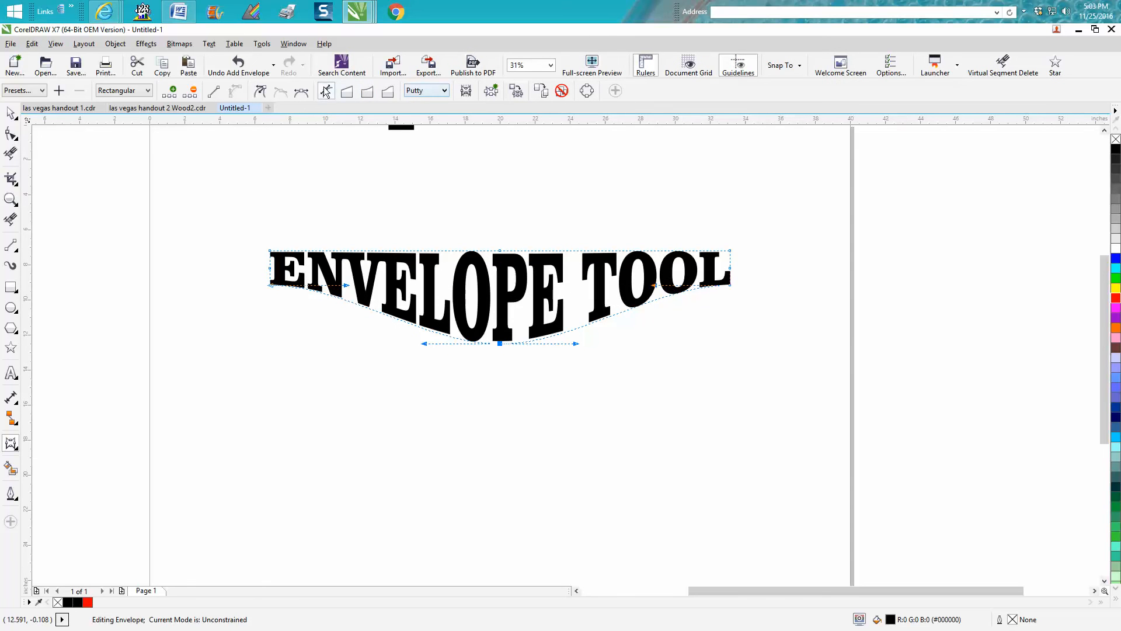
pyautogui.moveTo(237, 63)
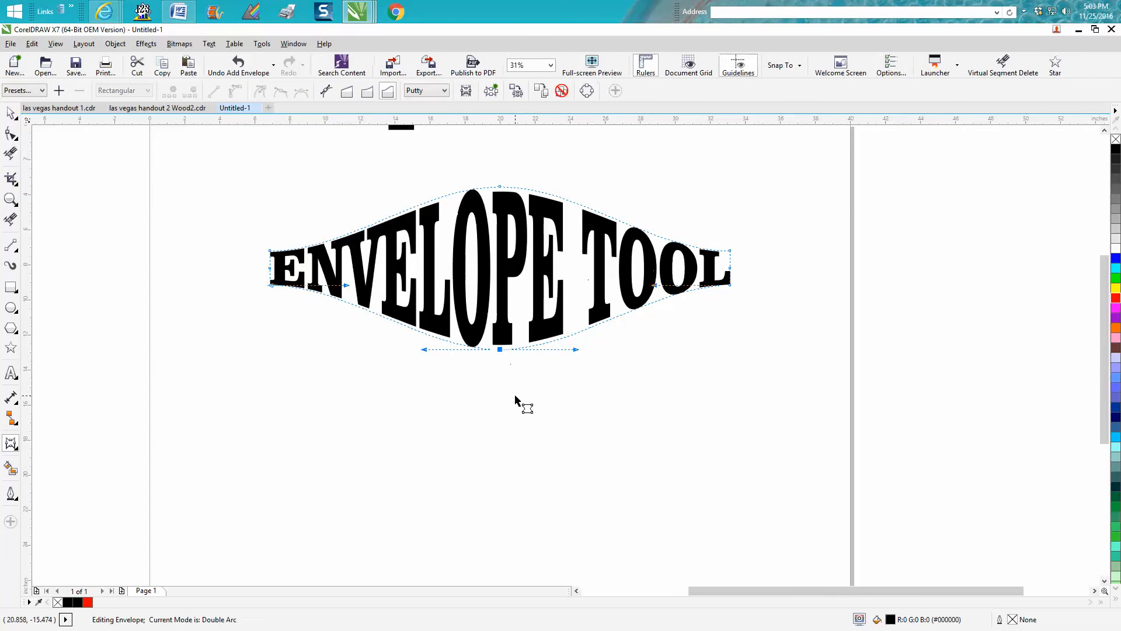
pyautogui.moveTo(519, 276)
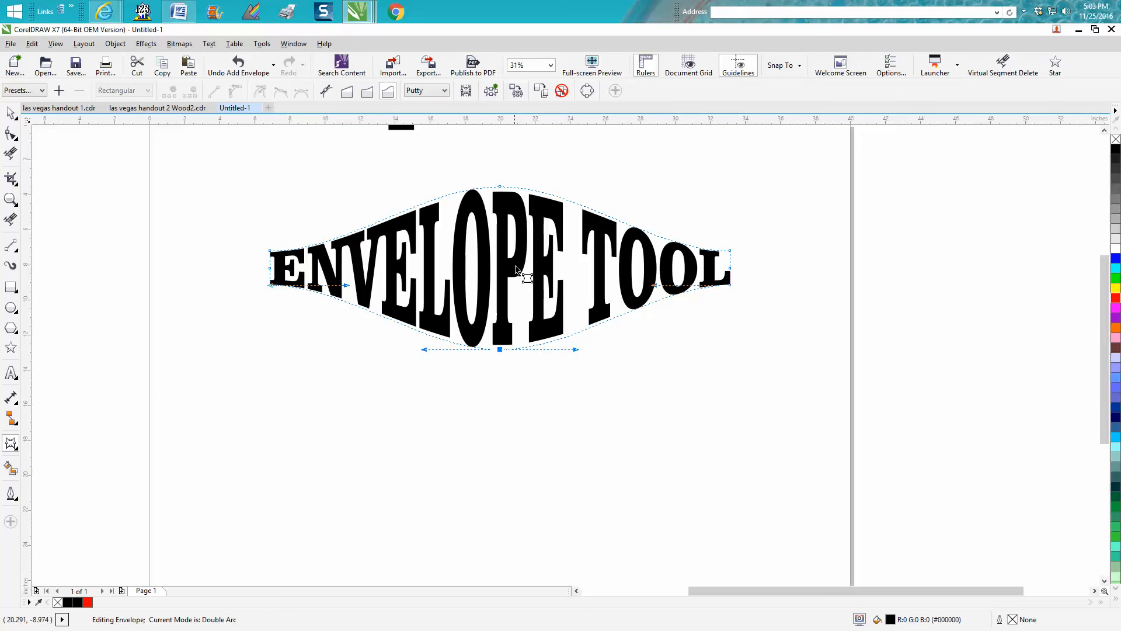
pyautogui.moveTo(572, 276)
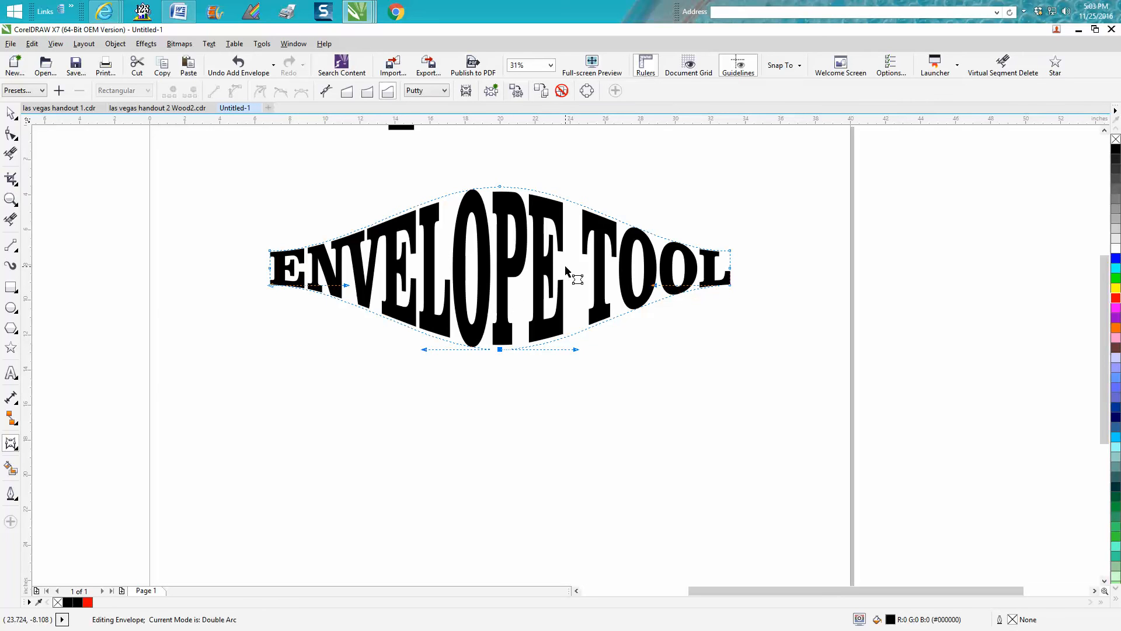
pyautogui.moveTo(562, 287)
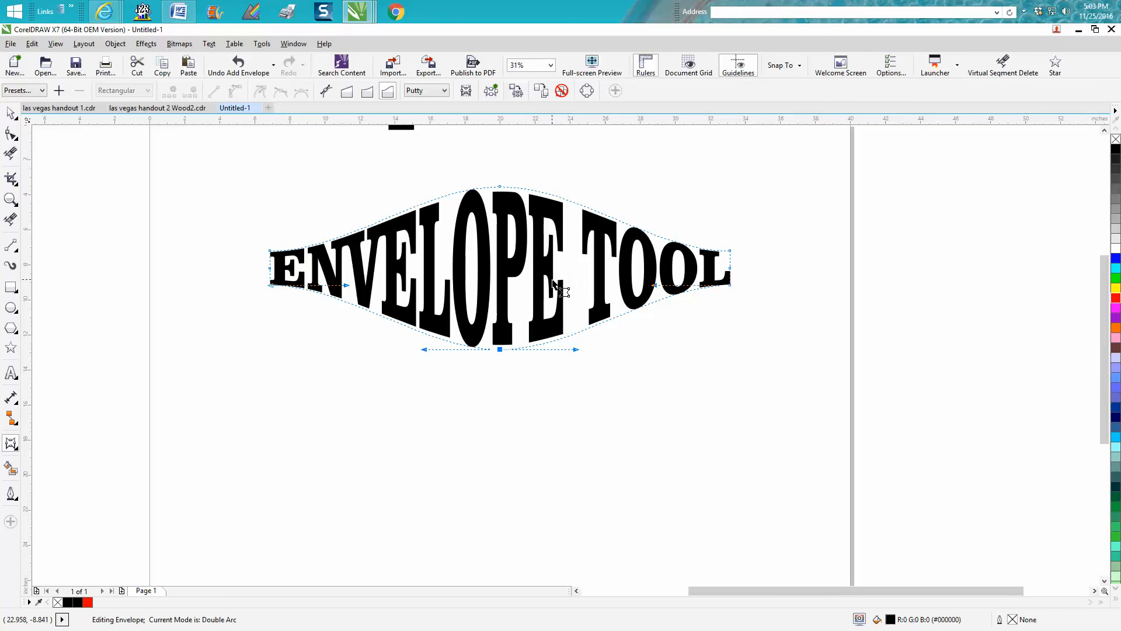
pyautogui.moveTo(508, 272)
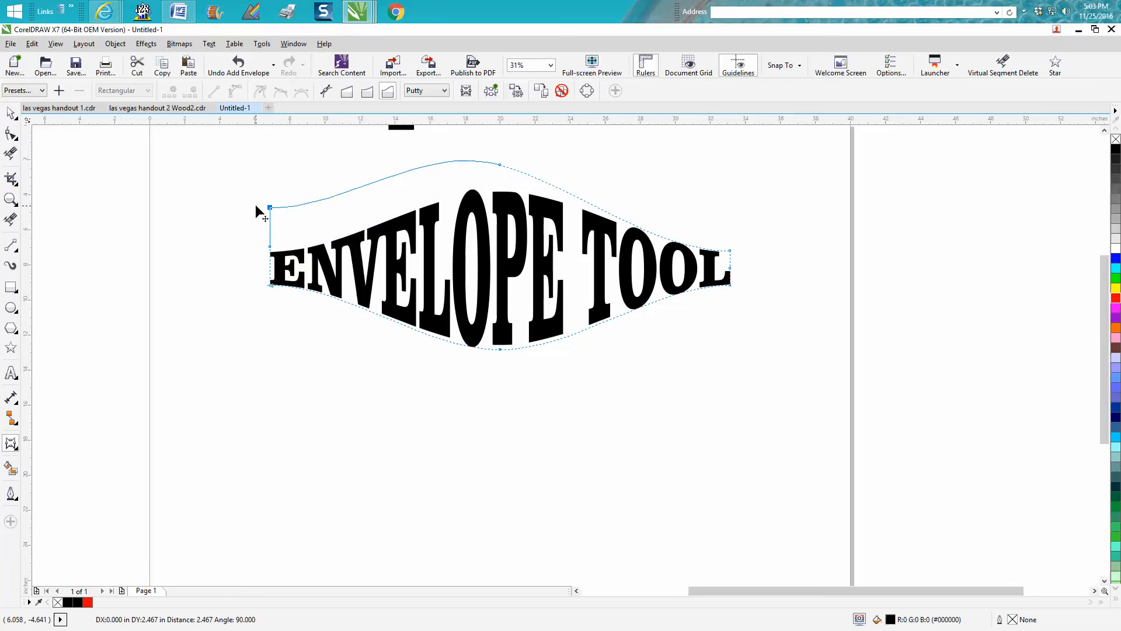
pyautogui.moveTo(499, 164); pyautogui.dragTo(425, 145)
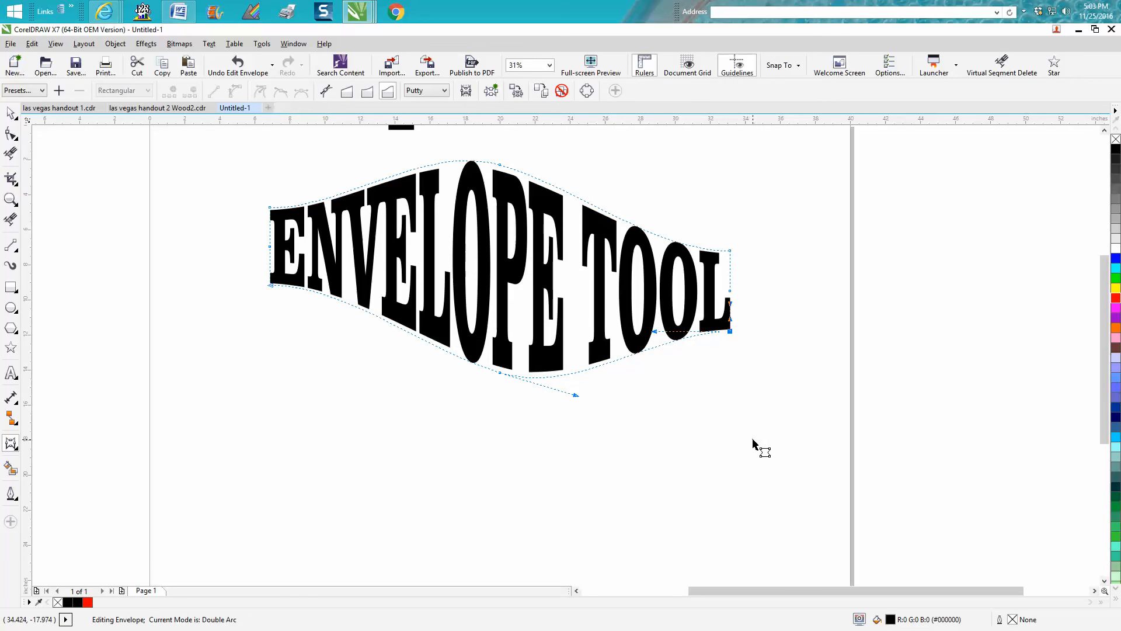
pyautogui.scroll(-3)
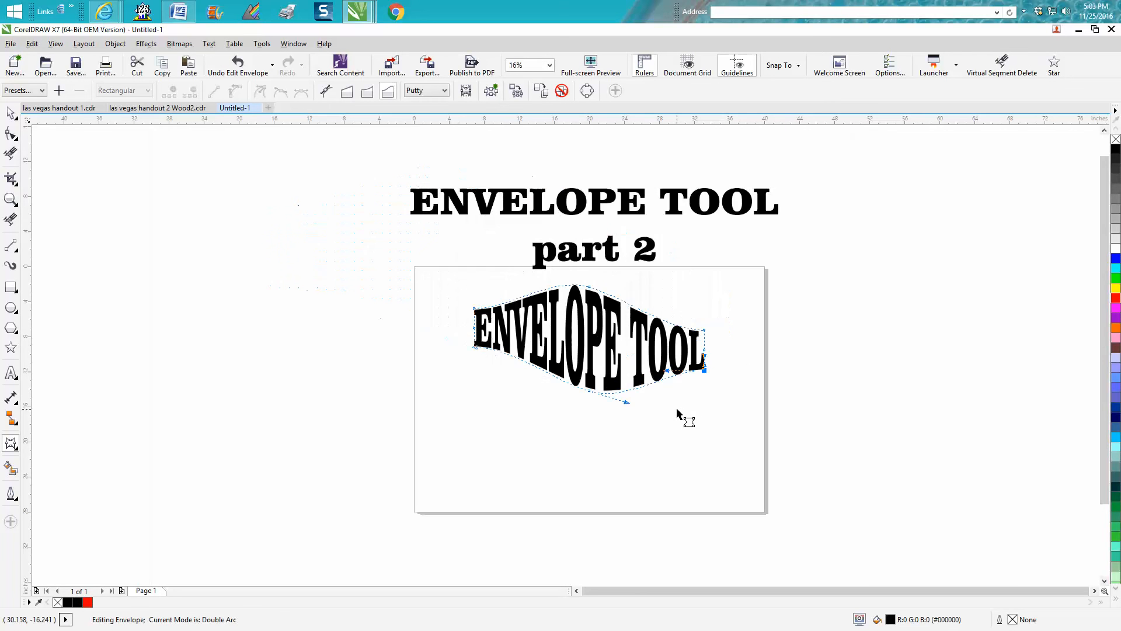